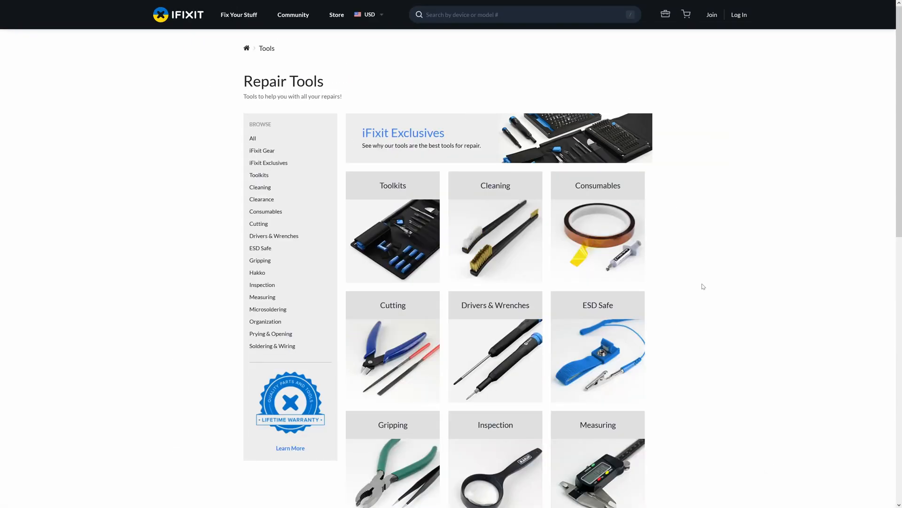
mouse_move(393, 185)
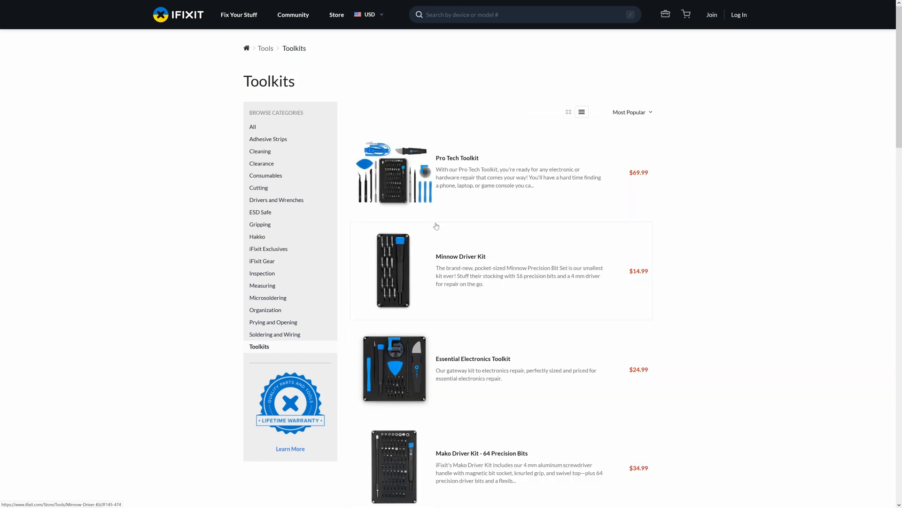
Scroll through the iFixit Toolkits list showing Pro Tech, Minnow, Mako and Manta kit prices
scroll("down", 3)
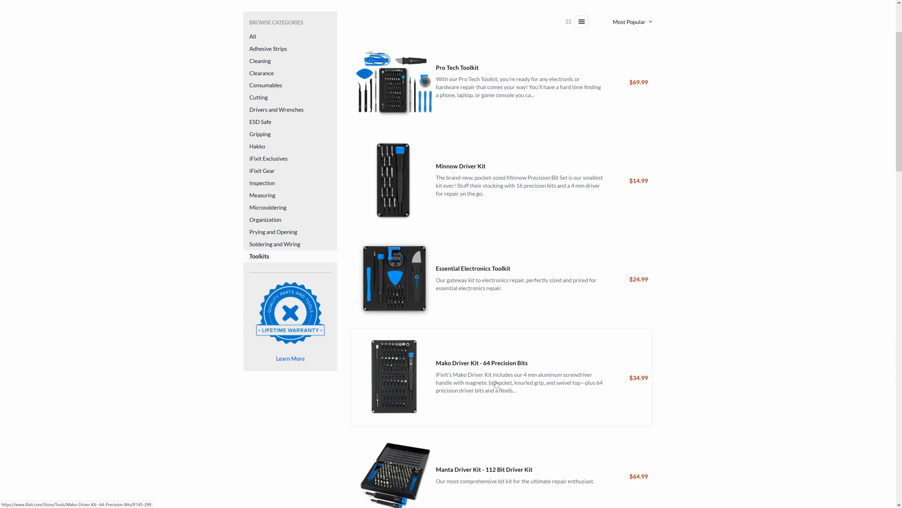
scroll("down", 3)
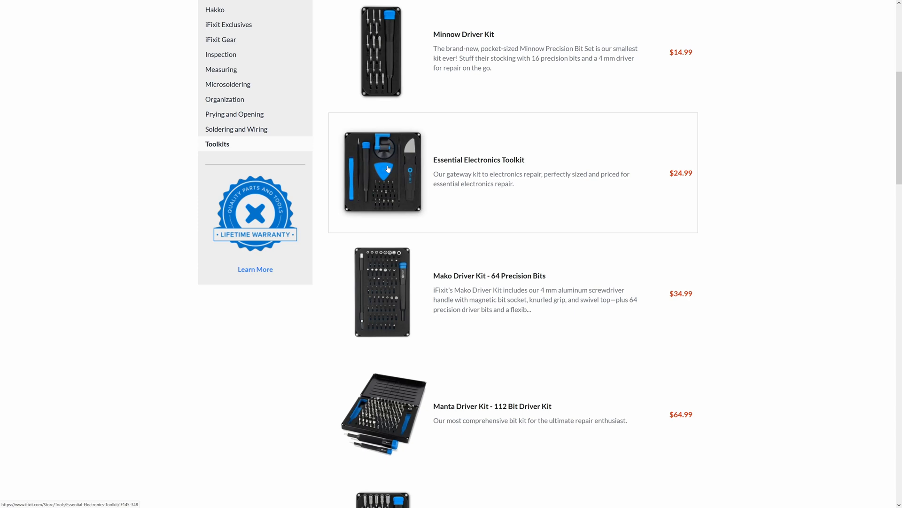
mouse_move(346, 182)
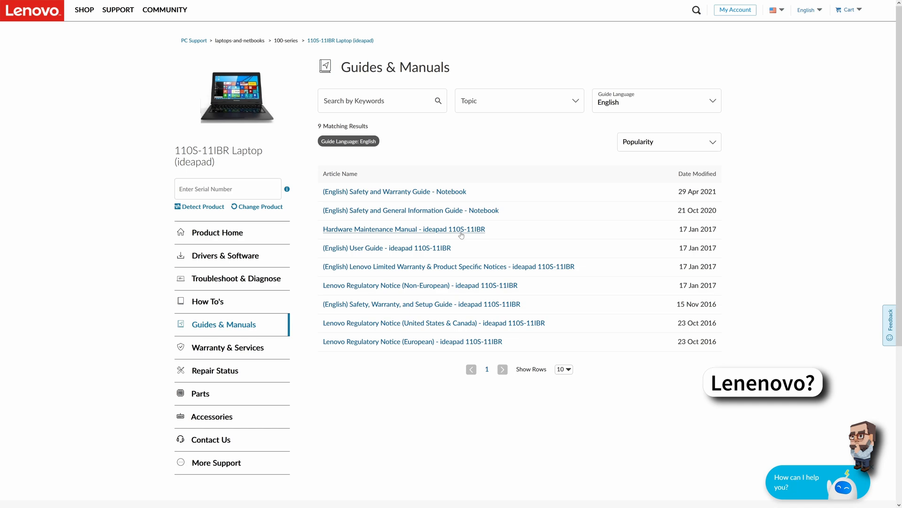
Bring up the IdeaPad 100S-11IBR manual and move to the 1010 Base cover removal steps
left_click(403, 229)
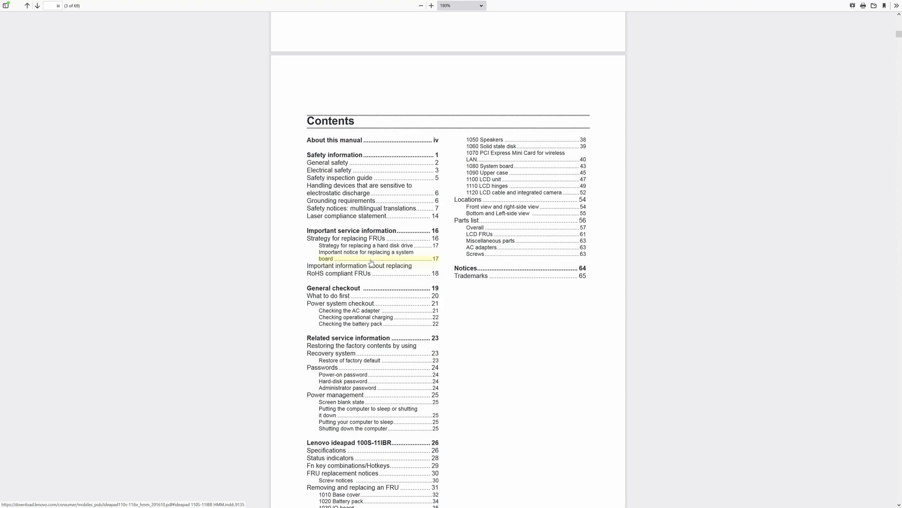
scroll("down", 3)
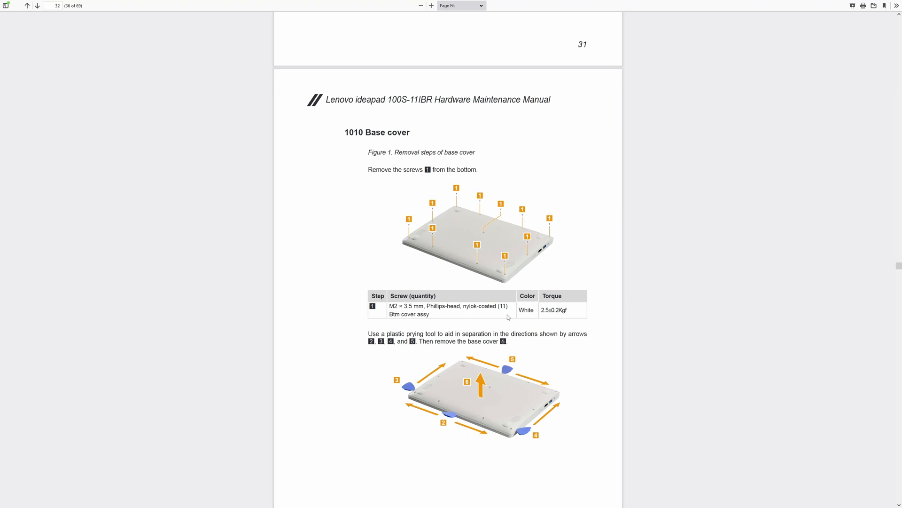
mouse_move(448, 396)
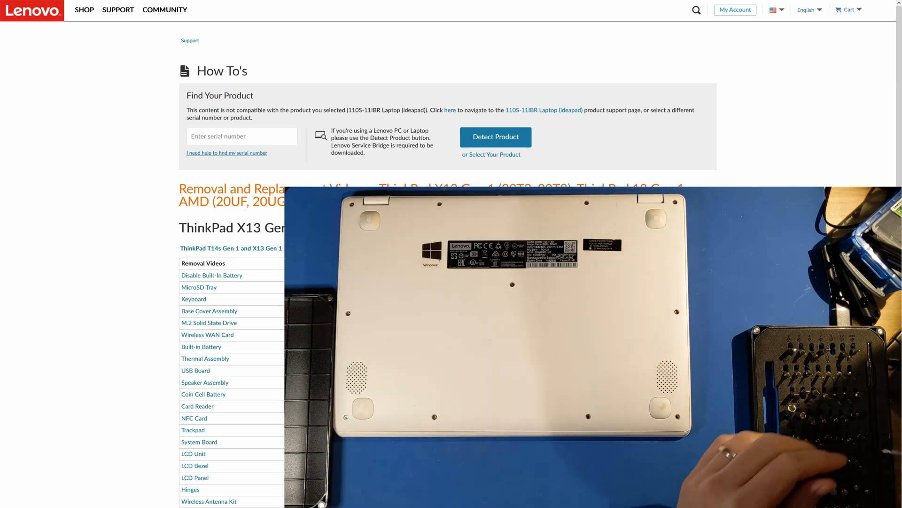
Scroll down the Lenovo How To's page listing removal and replacement videos
scroll("down", 3)
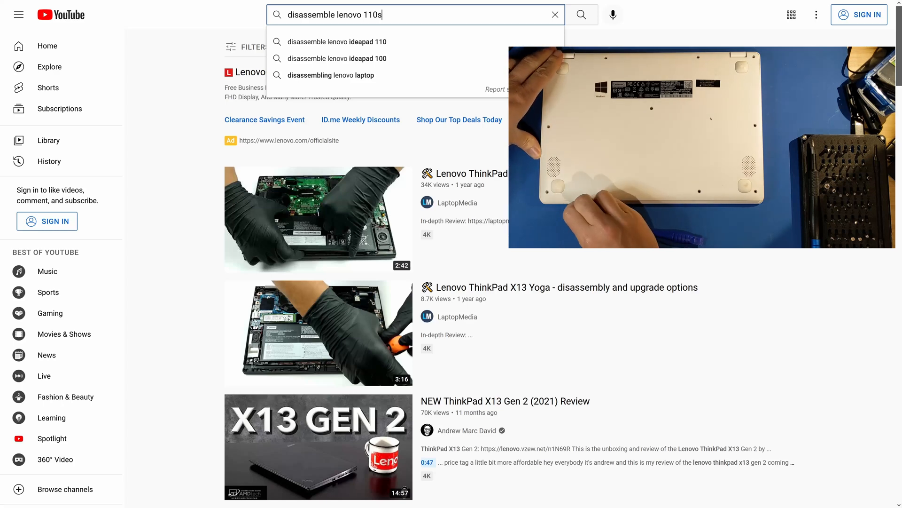
Run the YouTube search for "disassemble lenovo 110s" to list IdeaPad 110s upgrade videos
left_click(581, 15)
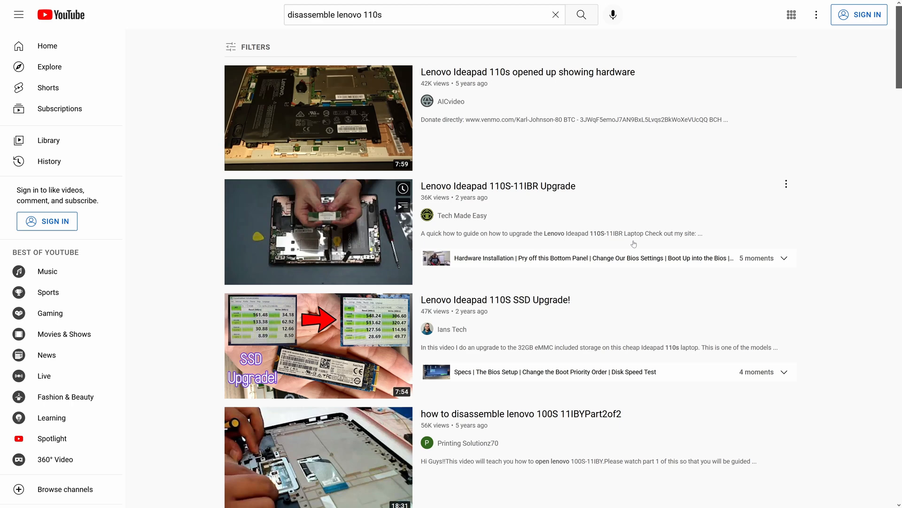
mouse_move(829, 184)
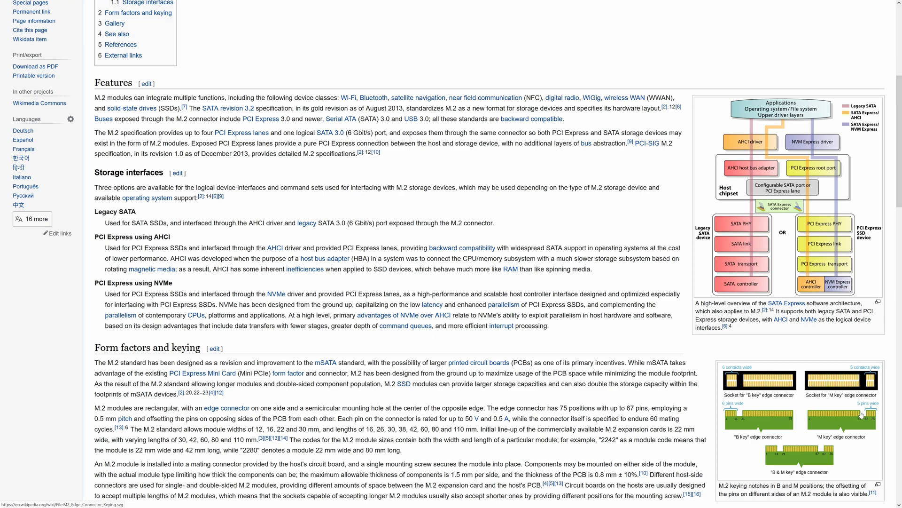
Scroll the M.2 article down to the Form factors and keying section with the socket photo
scroll("down", 3)
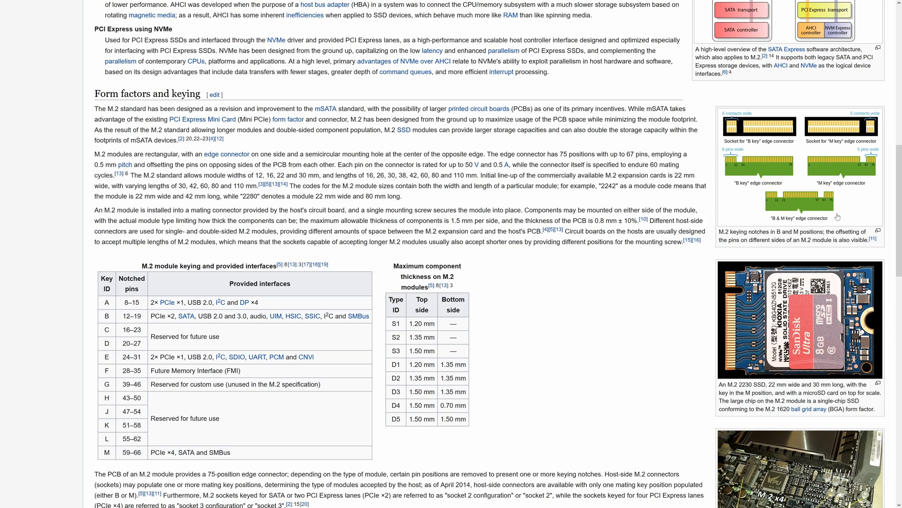
scroll("down", 3)
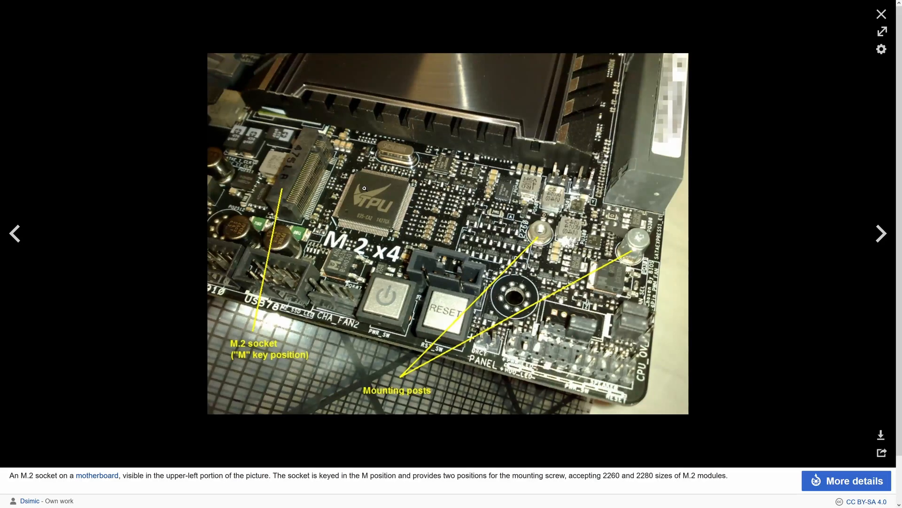
left_click(882, 14)
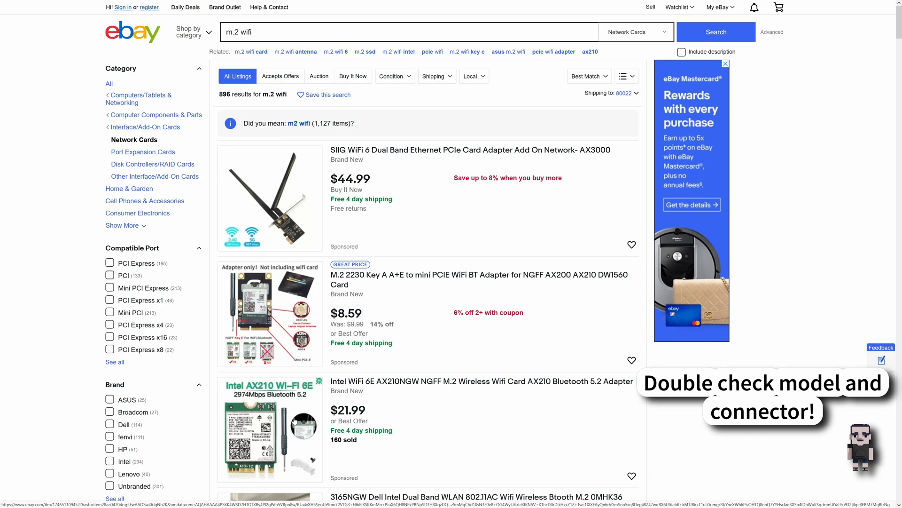
Scroll through eBay's 'm.2 wifi' Network Cards listings
scroll("down", 3)
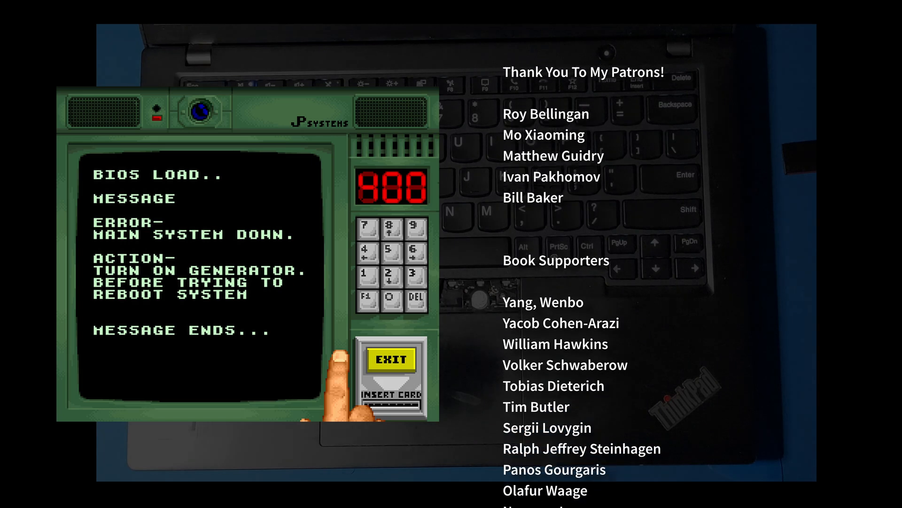
scroll("down", 3)
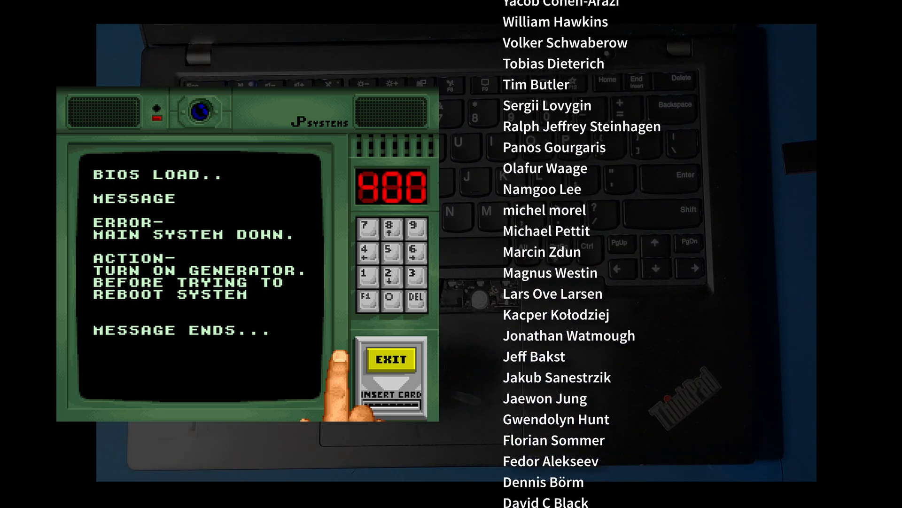
scroll("down", 3)
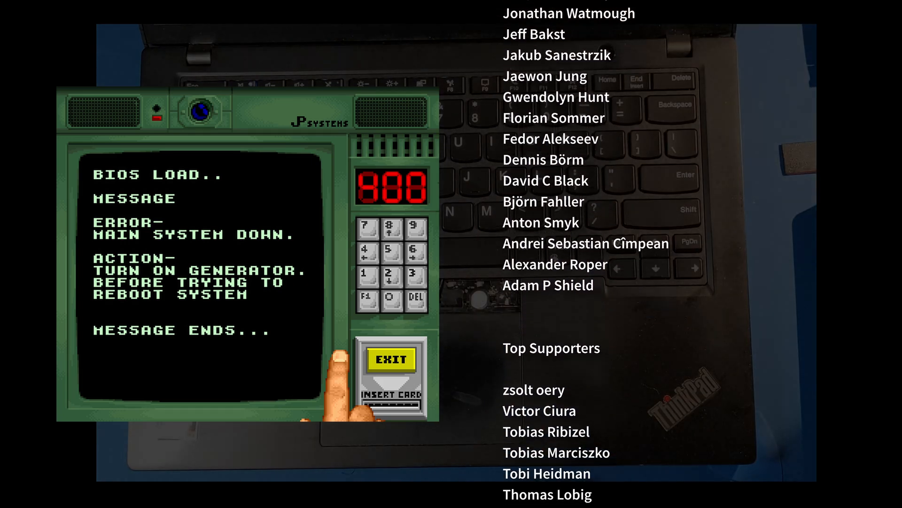
scroll("down", 3)
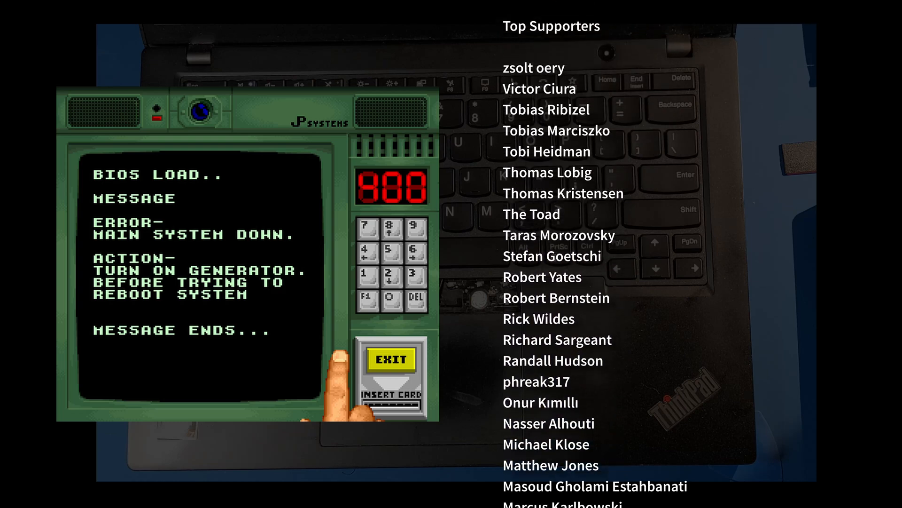
scroll("down", 3)
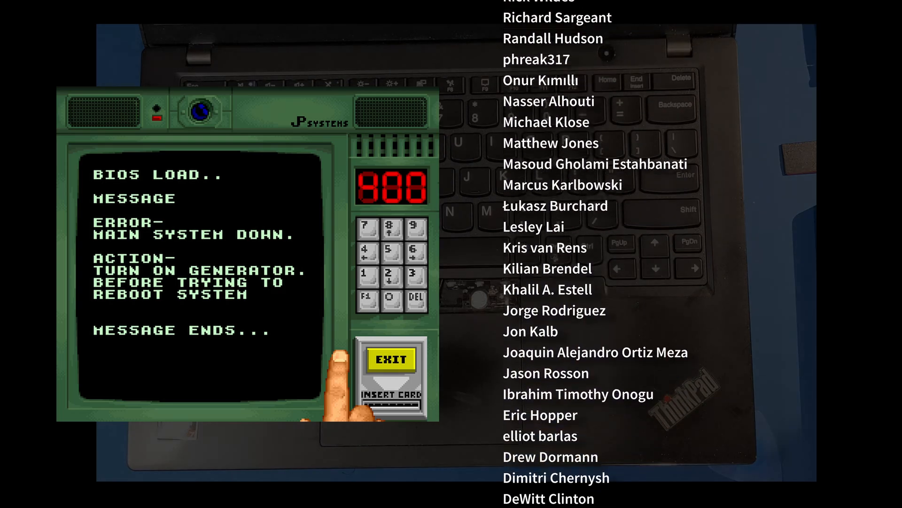
scroll("down", 3)
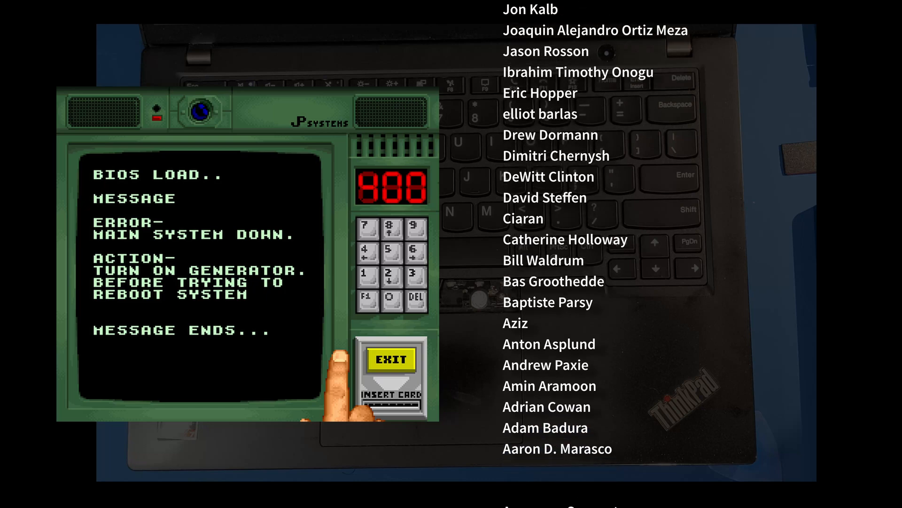
scroll("down", 3)
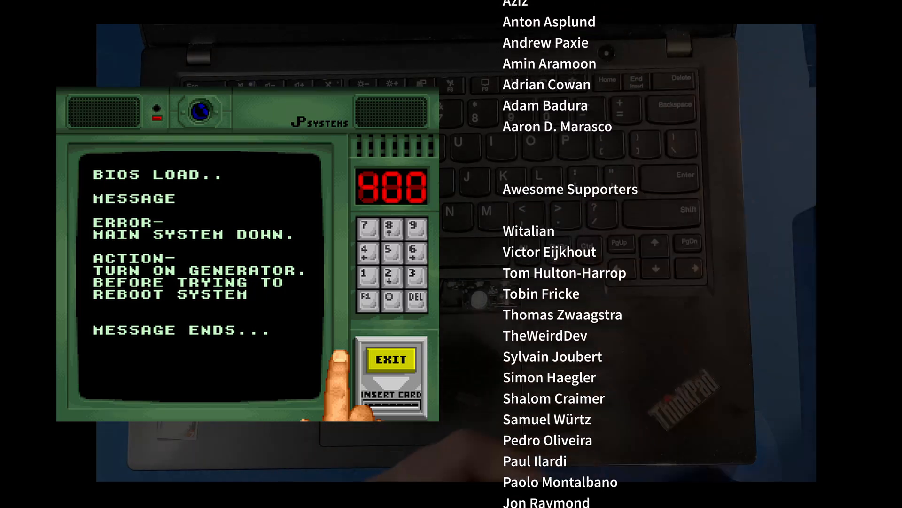
scroll("down", 3)
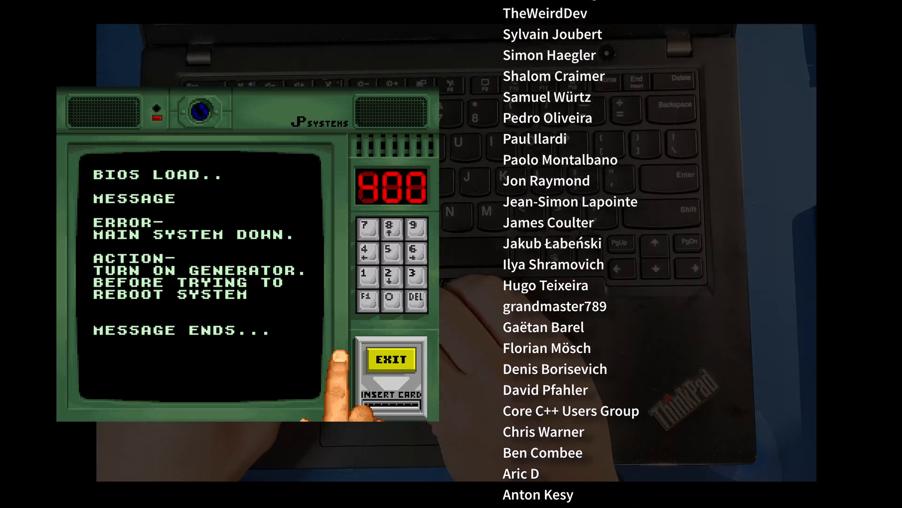